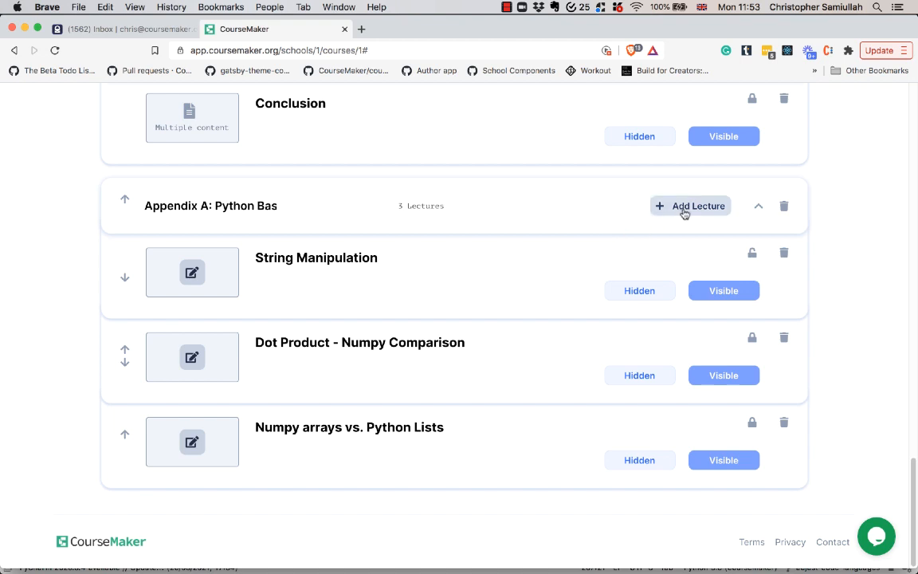
Step: Add a new lecture titled 'coding lecture' at the end of Appendix A: Python Basics
left_click(688, 206)
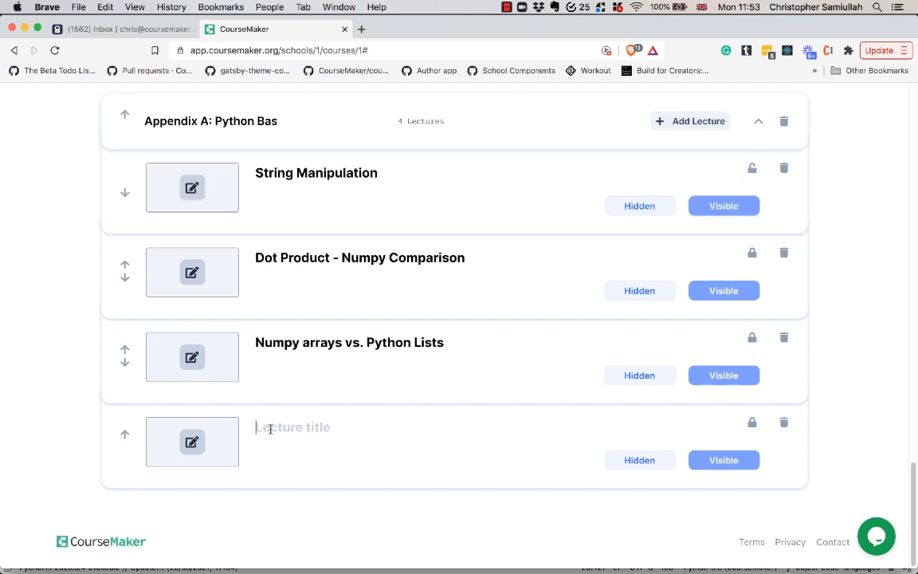
type("coding lecture")
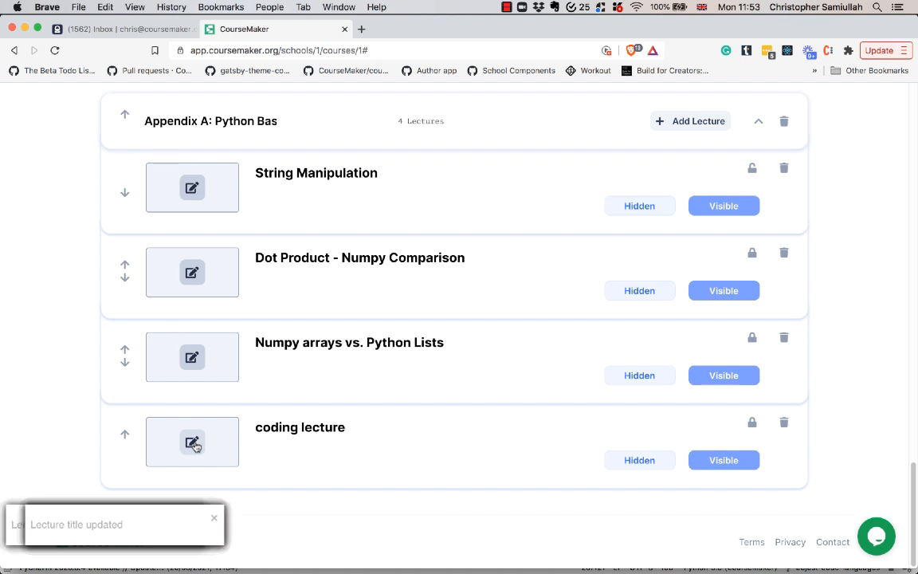
Step: Open the coding lecture's media editor on Interactive Coding and show the language choices
left_click(191, 443)
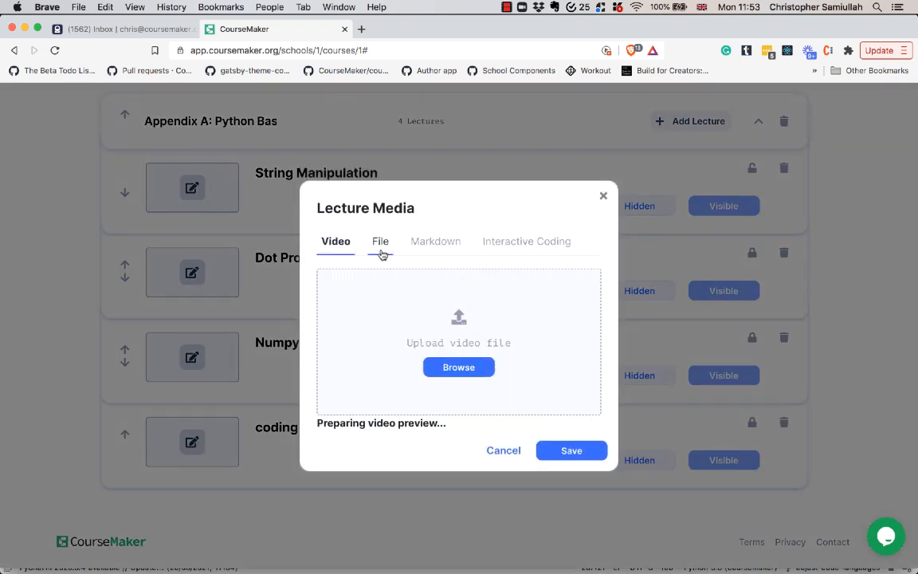
left_click(526, 241)
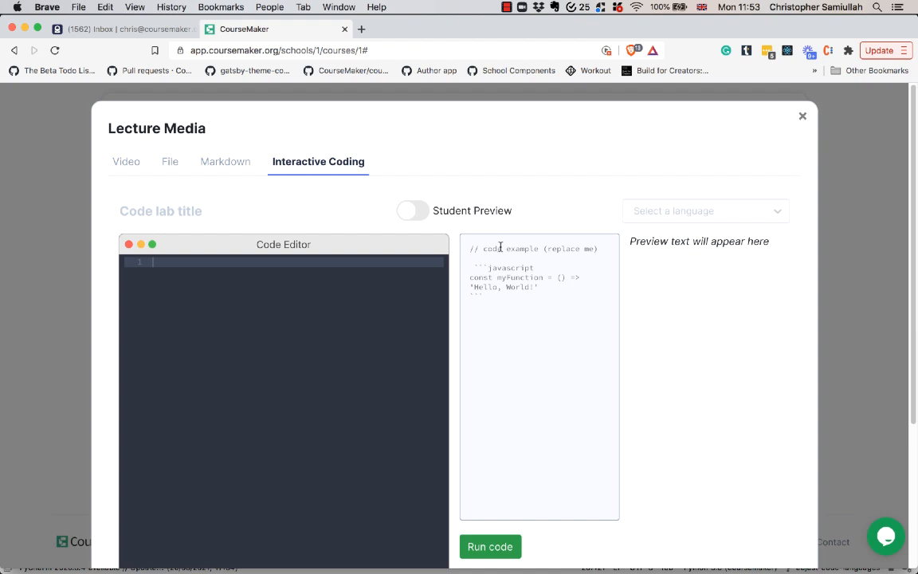
left_click(491, 545)
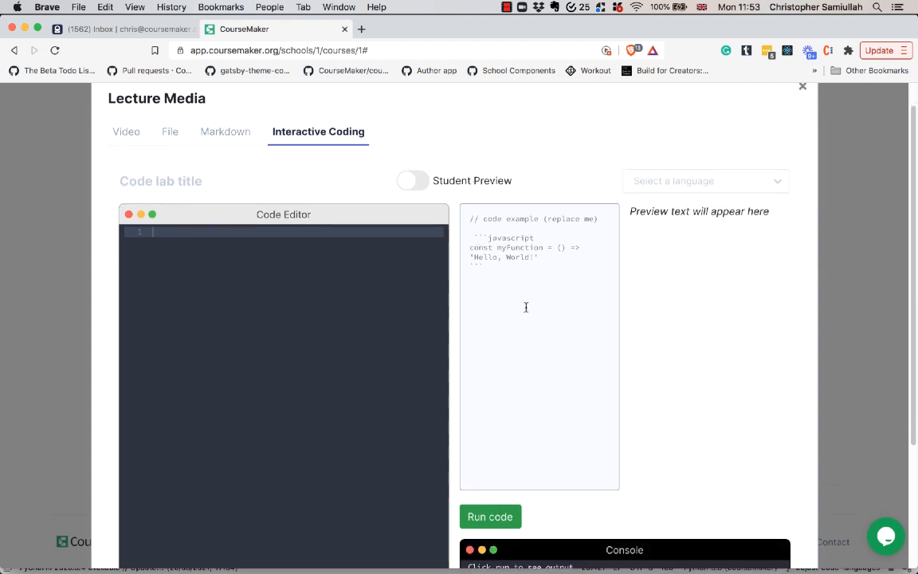
scroll("down", 3)
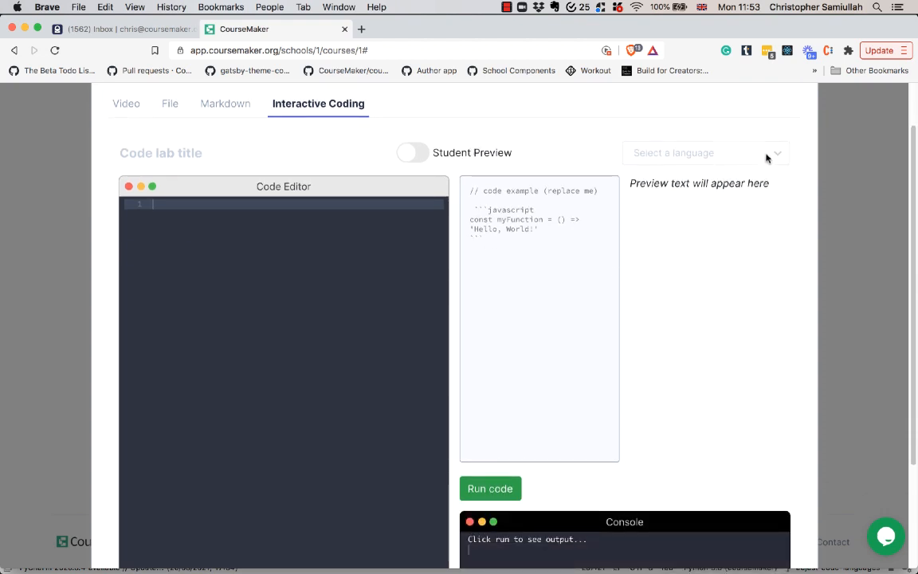
left_click(704, 153)
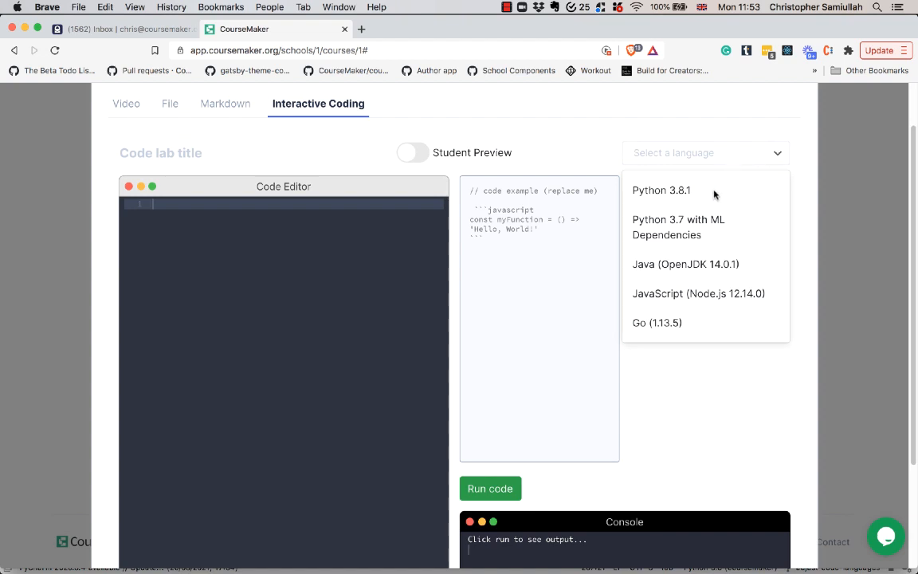
mouse_move(656, 240)
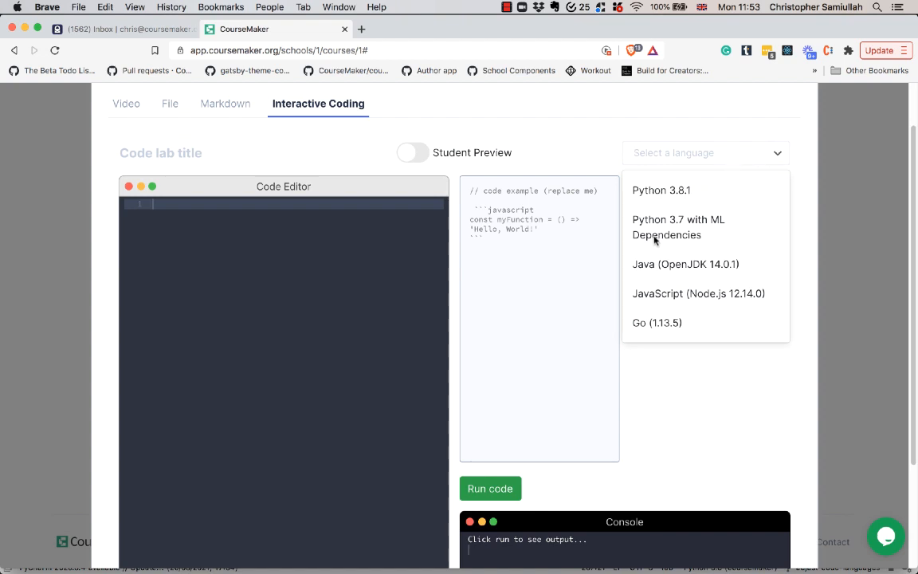
mouse_move(673, 236)
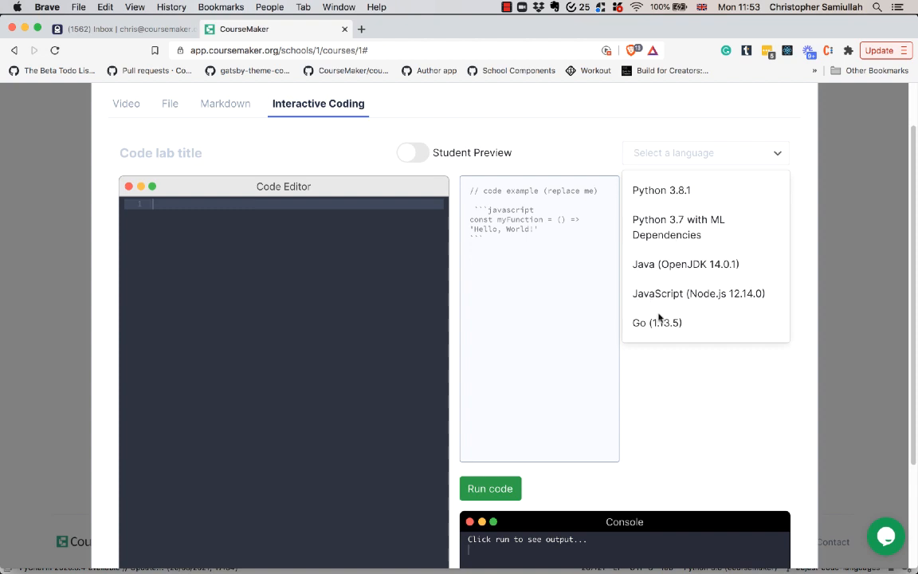
mouse_move(647, 333)
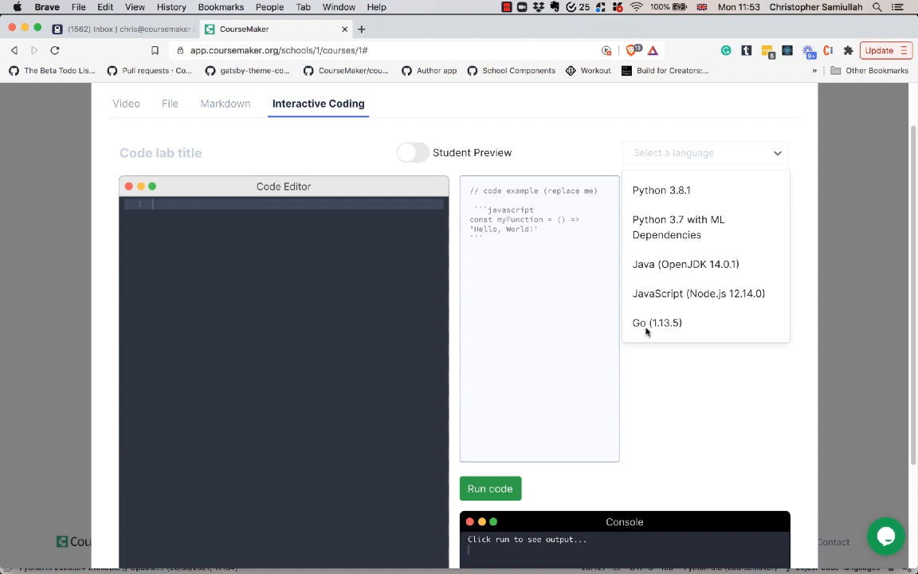
mouse_move(679, 245)
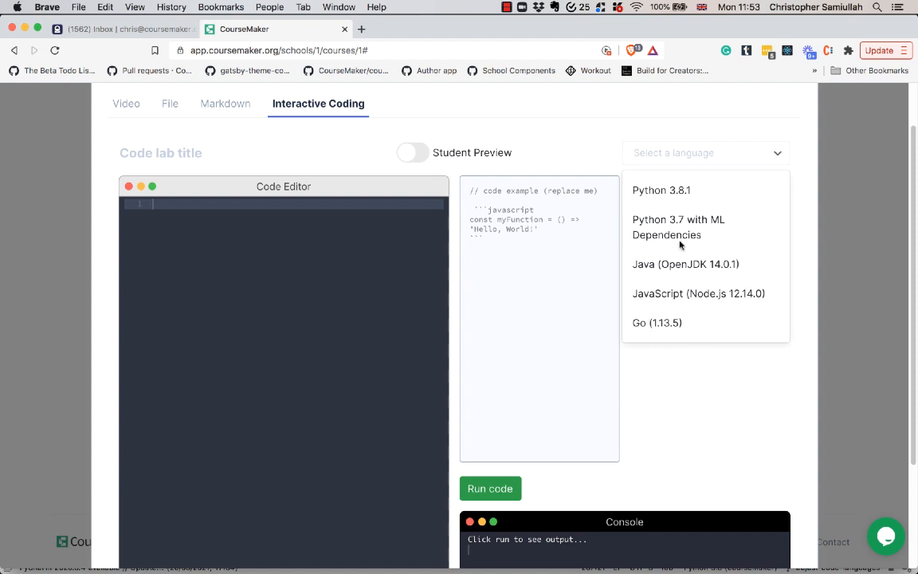
Step: Choose Python 3.7 with ML Dependencies and run the starter pandas script for console output
left_click(679, 227)
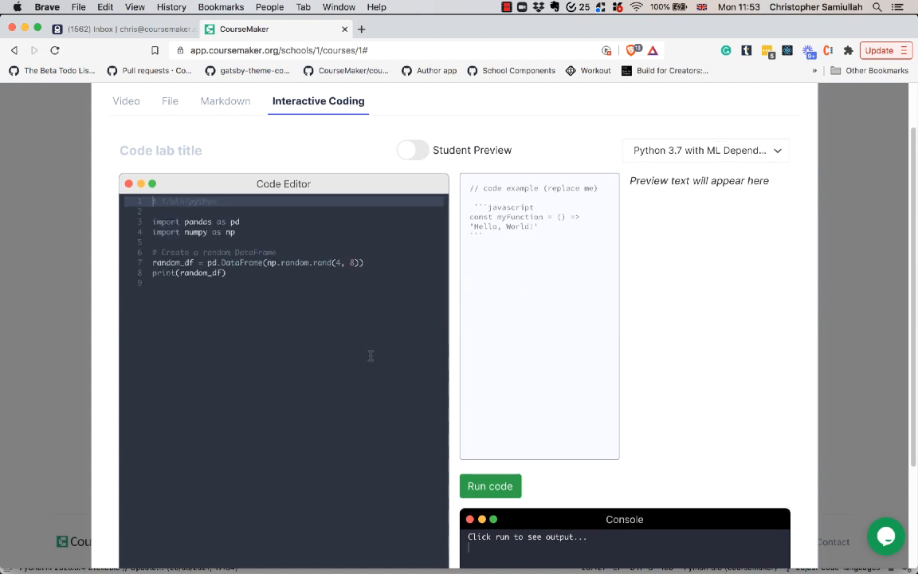
scroll("down", 3)
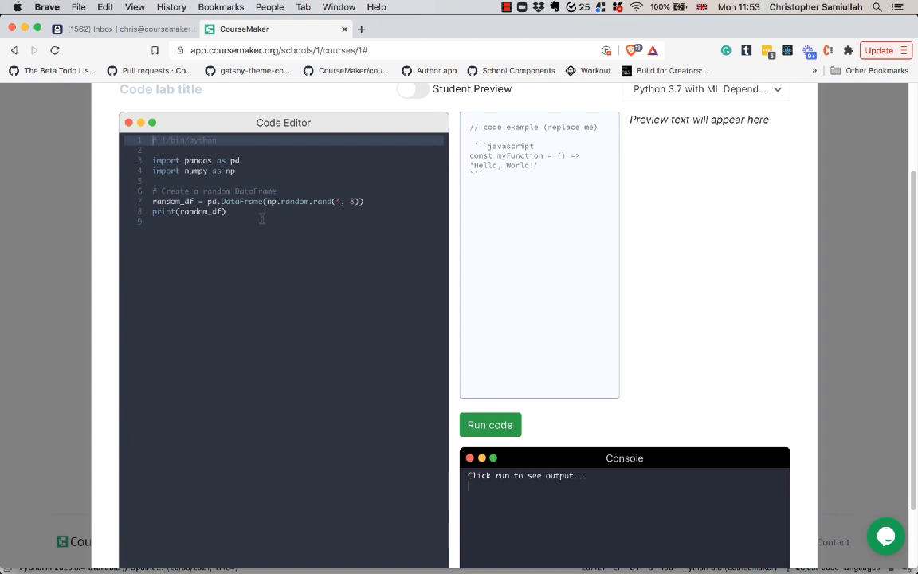
scroll("down", 3)
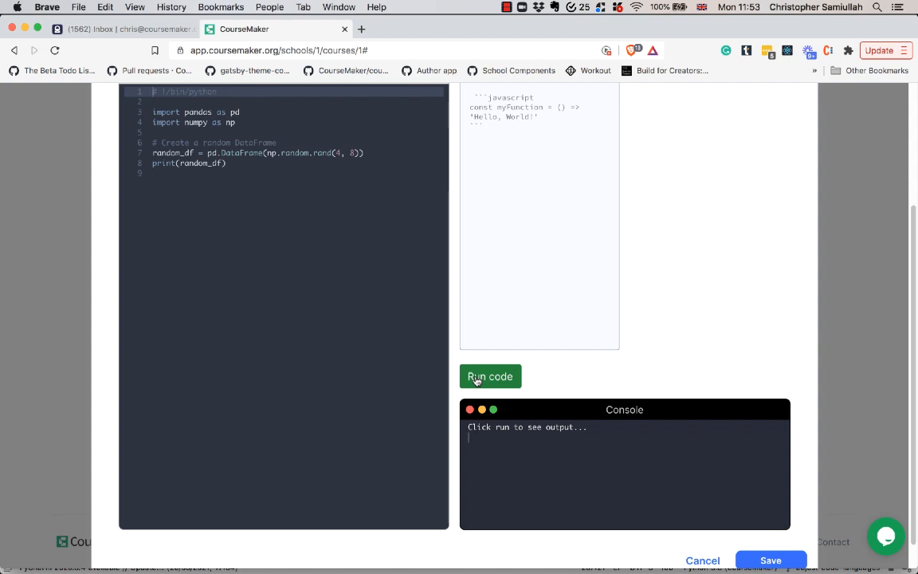
left_click(491, 376)
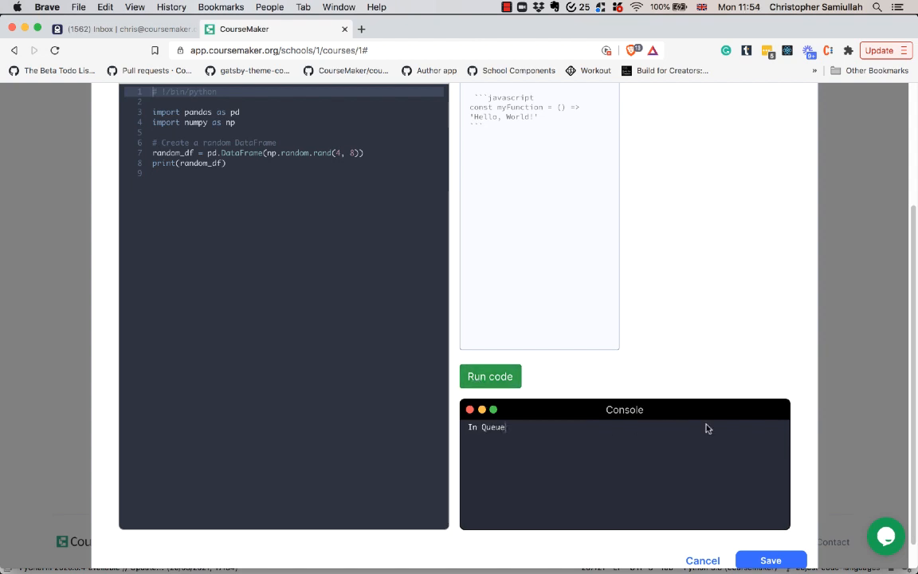
left_click(490, 376)
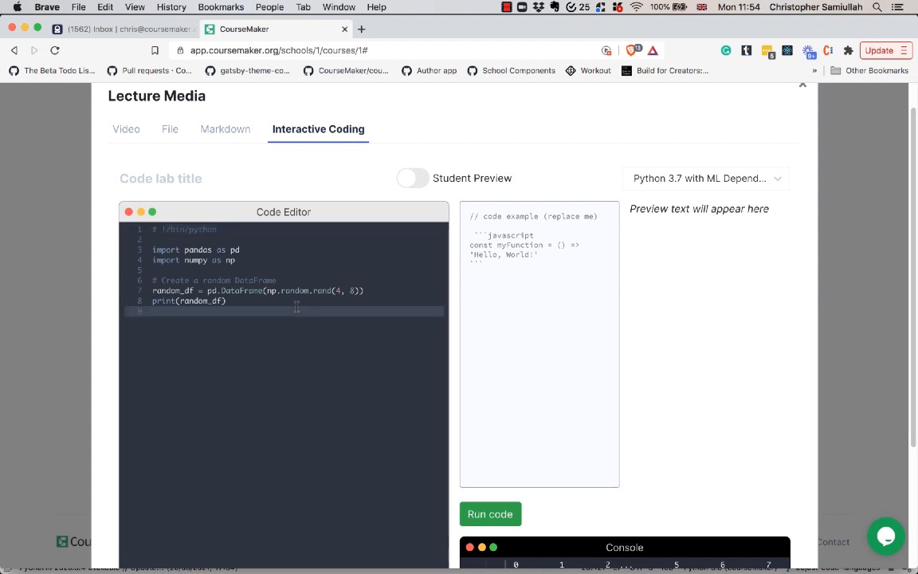
Step: Extend the script with a printed example_list and NumPy example_array, then run it
type("ran")
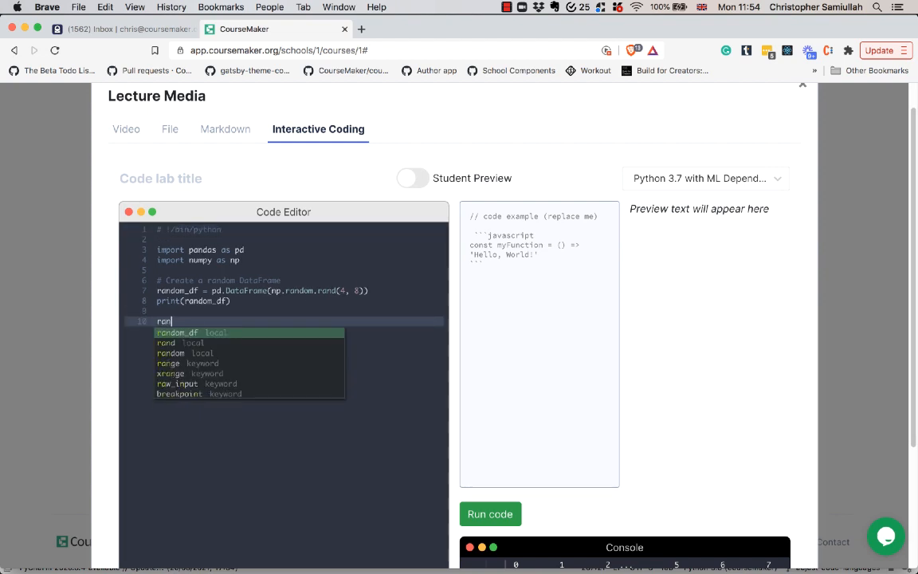
type("p")
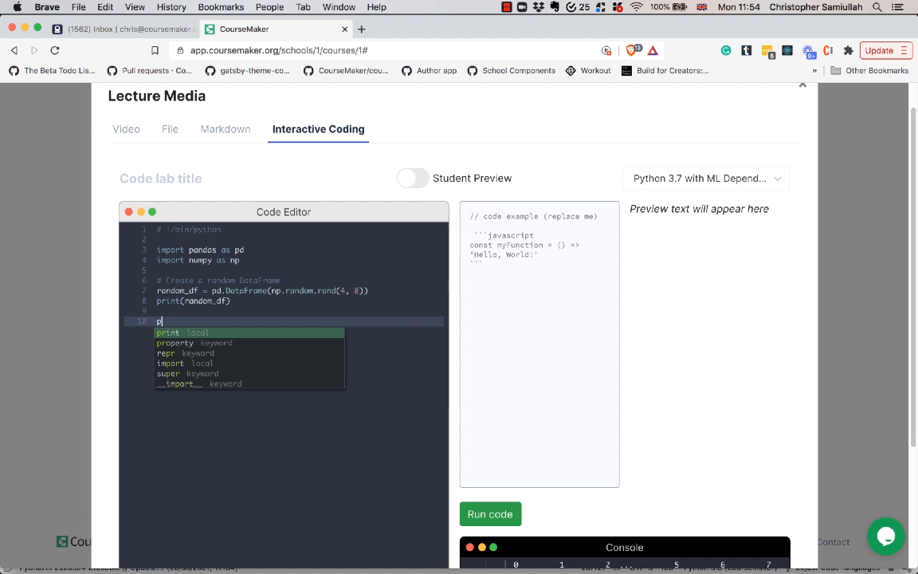
type("de")
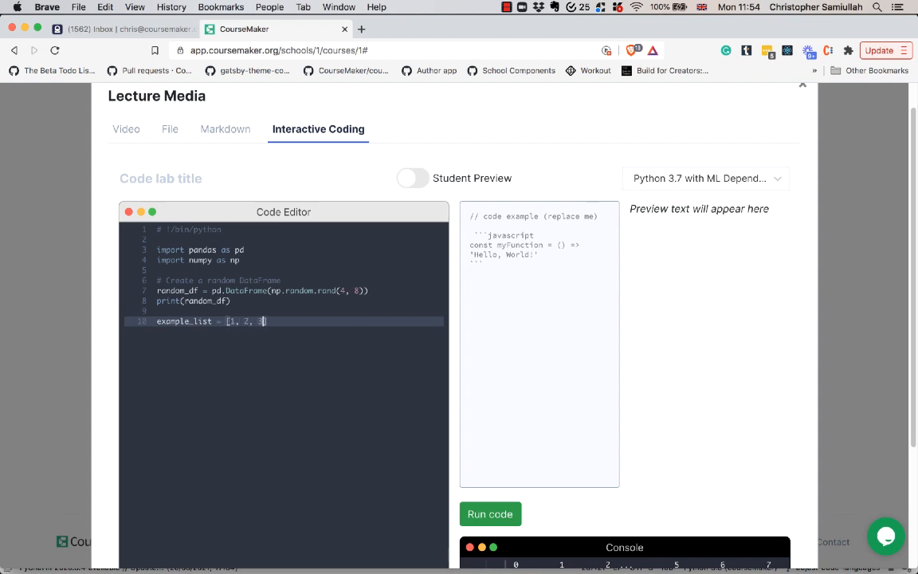
type("print(example_list")
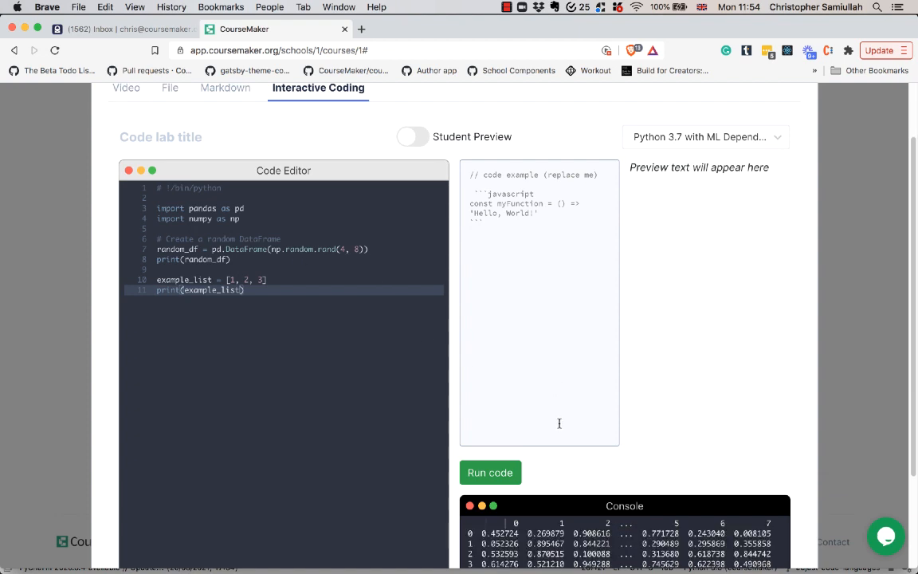
left_click(491, 472)
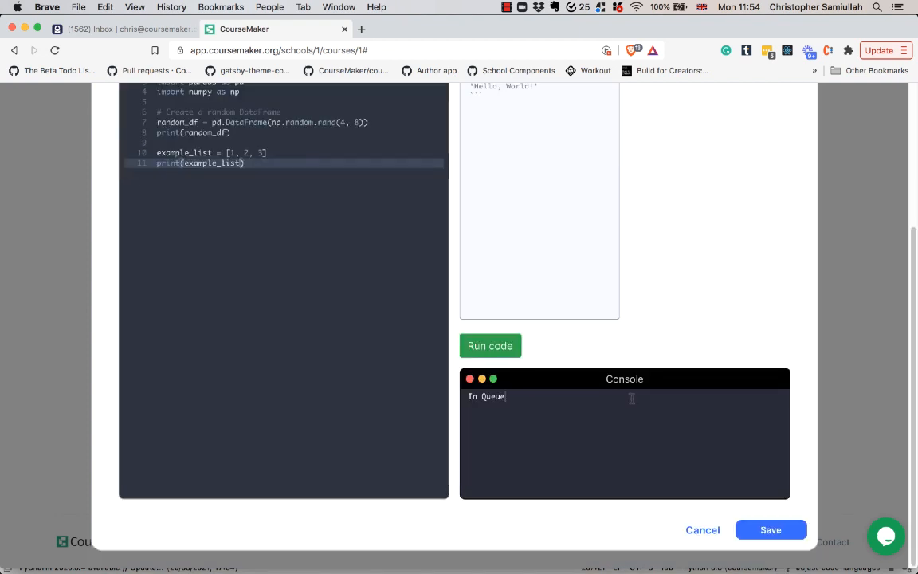
left_click(491, 344)
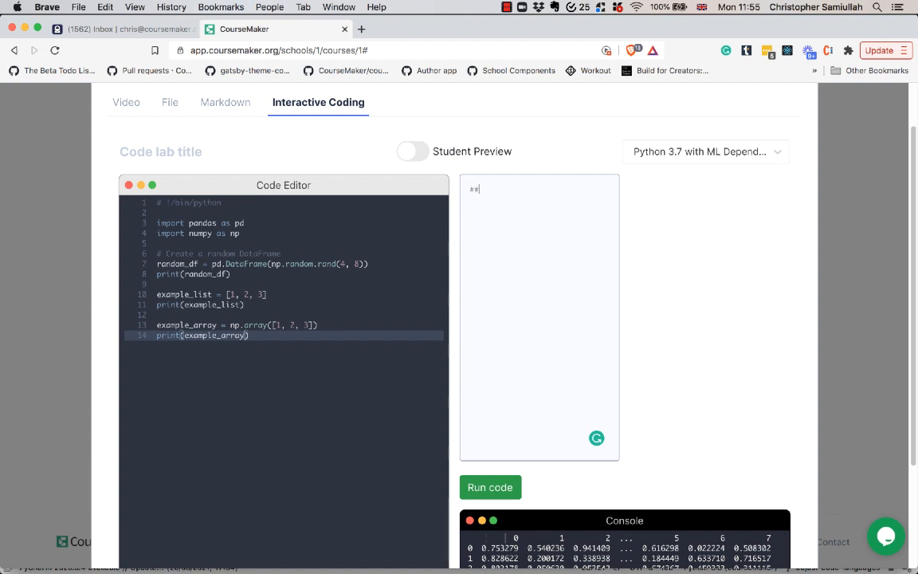
Step: Write the hint: '## This is an h2 hint', '*example function*', and a python block defining print_example printing 'hello'
type("This is an h2 hint")
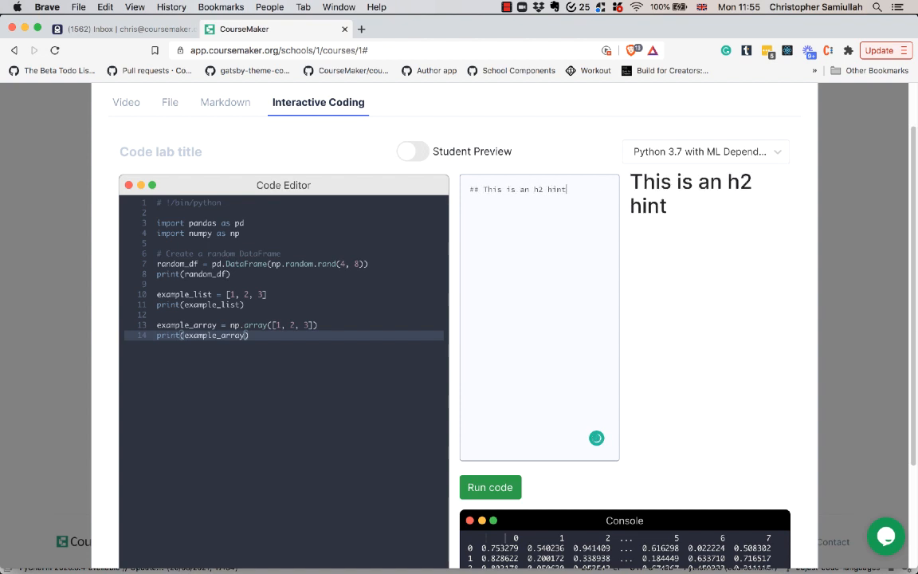
type("*example function*")
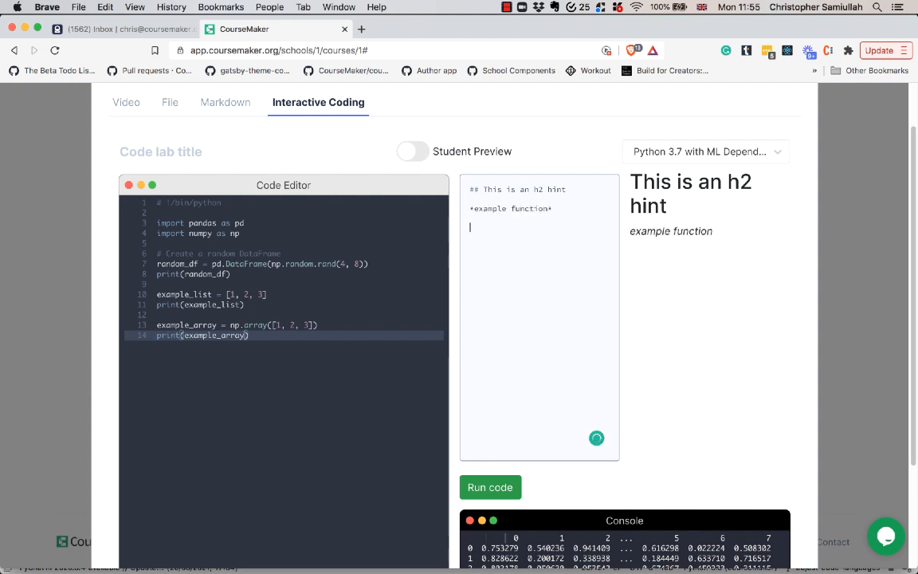
type("```python")
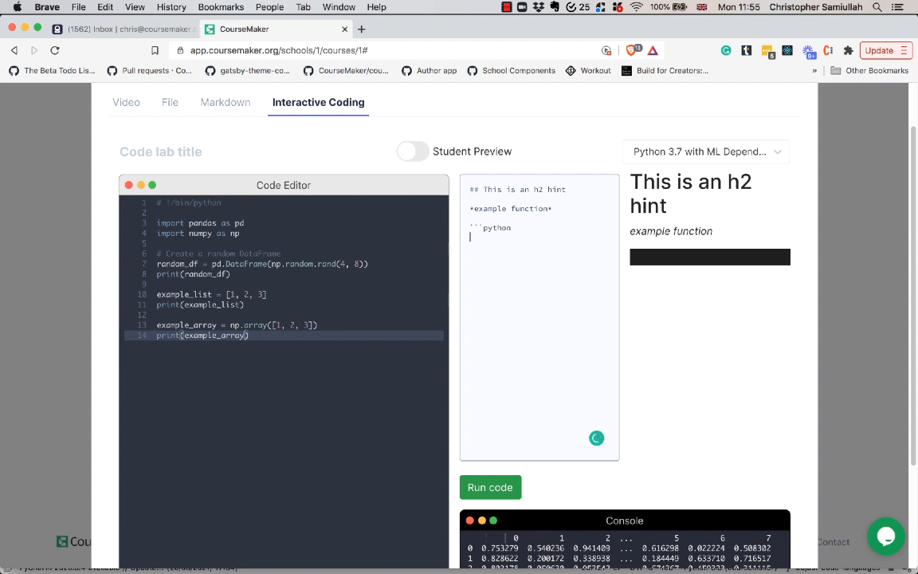
type("def print")
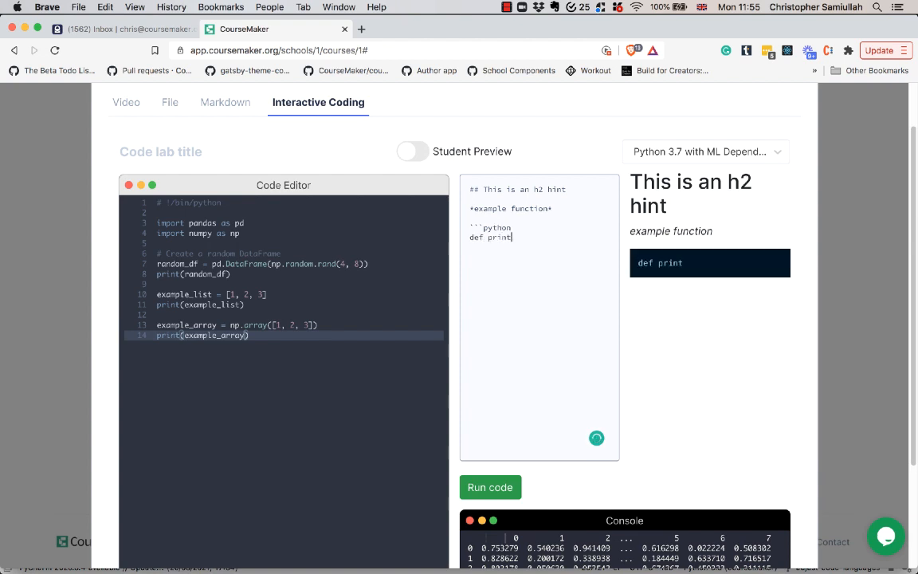
type("_examp")
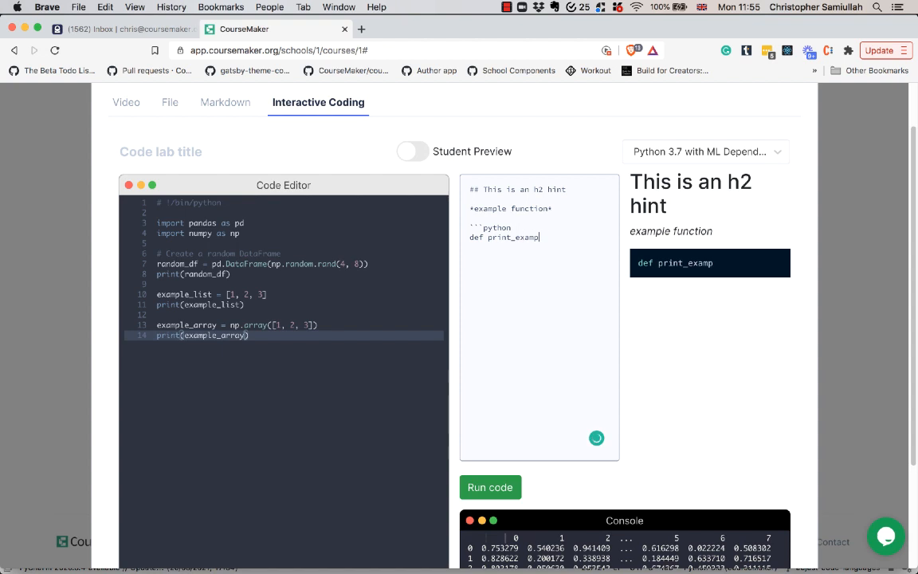
type("le():")
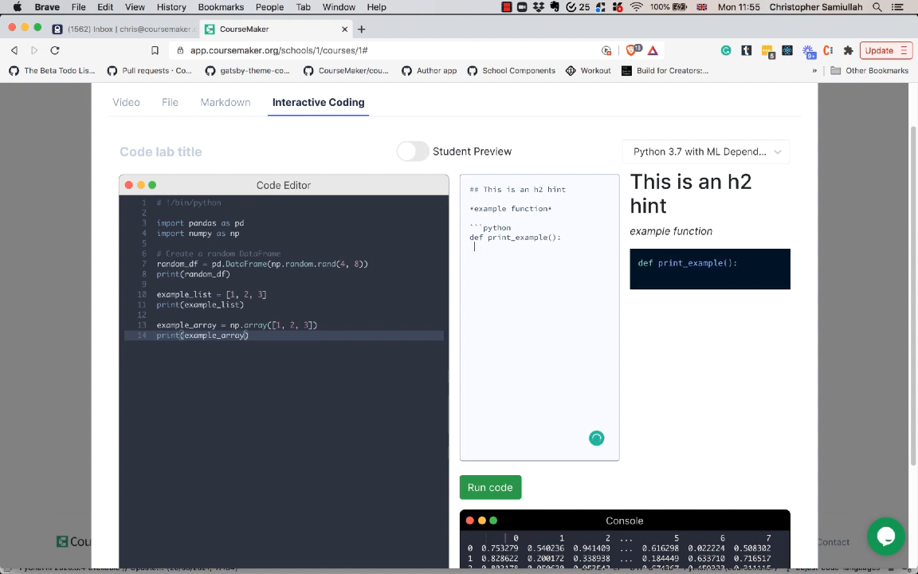
type("print('hello")
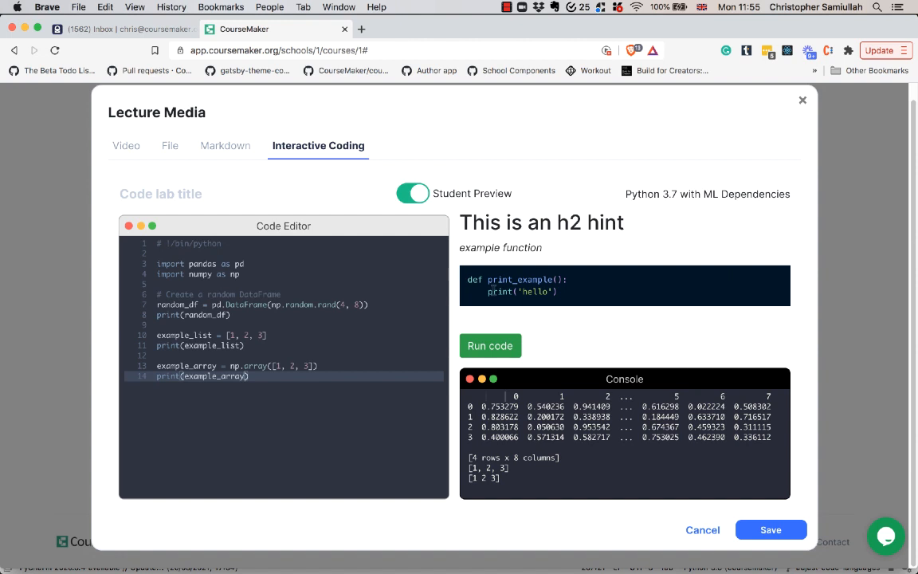
mouse_move(370, 395)
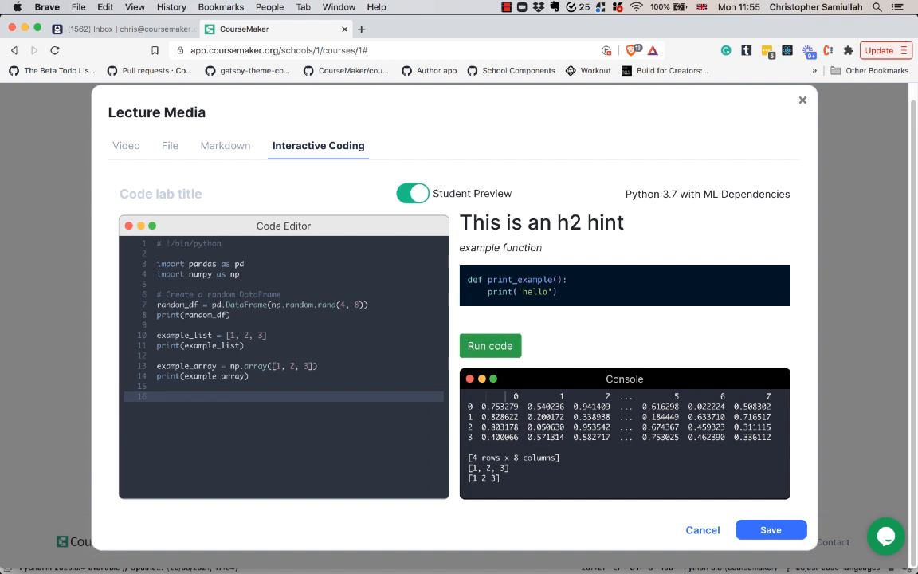
Step: Run the lab code from Student Preview to produce the DataFrame, list and array output
left_click(491, 345)
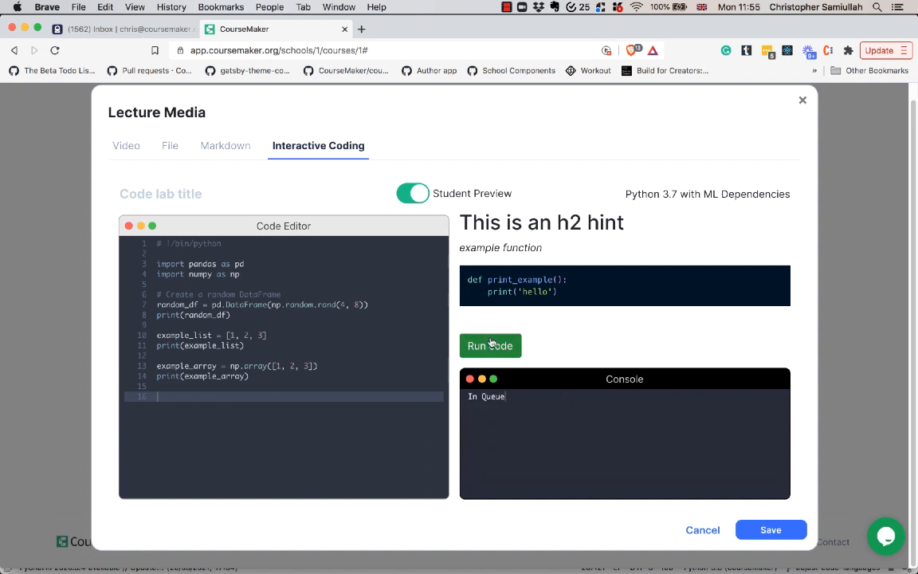
left_click(491, 344)
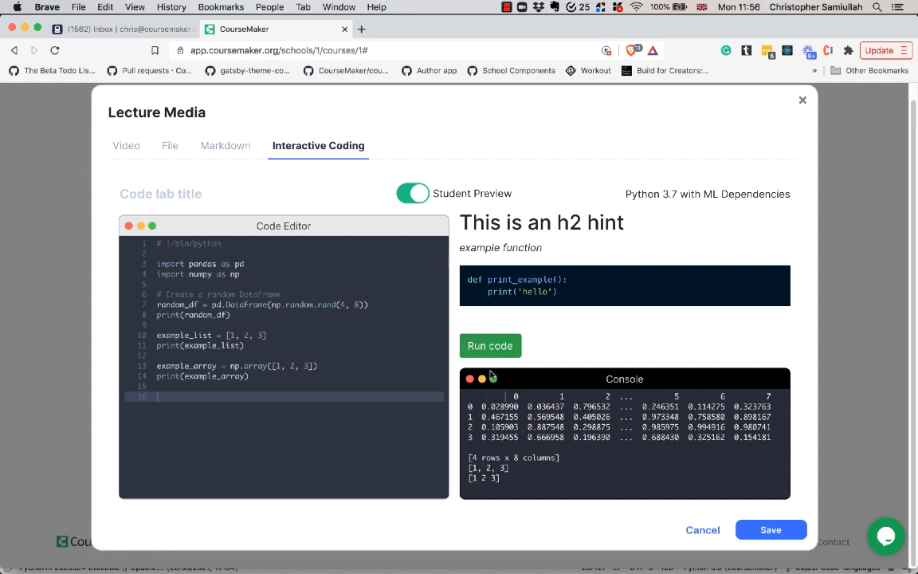
mouse_move(491, 376)
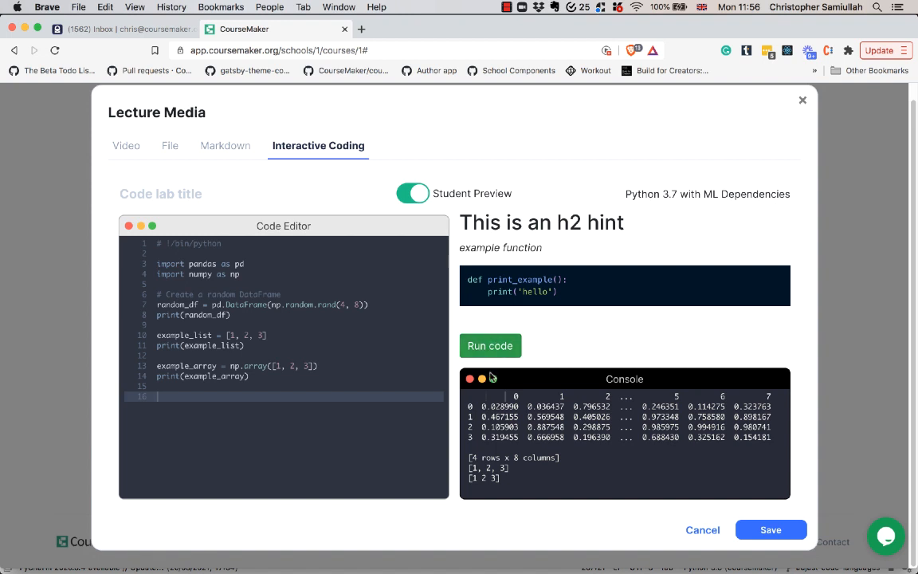